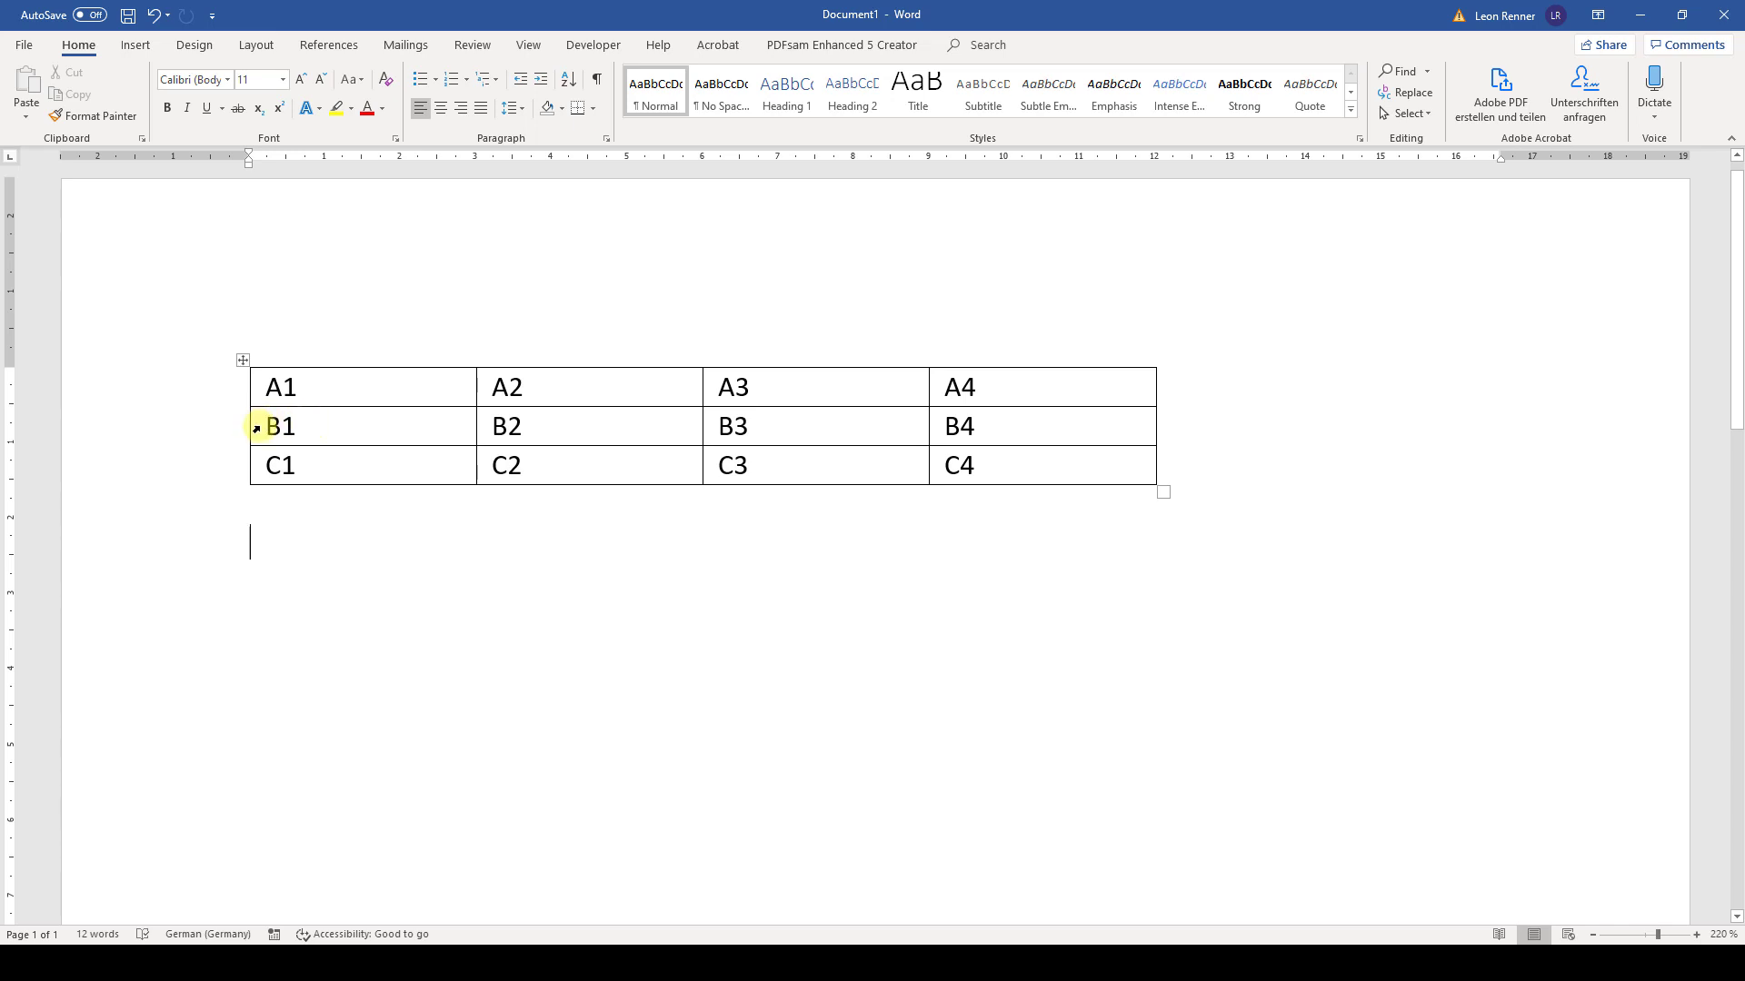
Select every cell of the 3x4 table, from A1 through C4
click(278, 425)
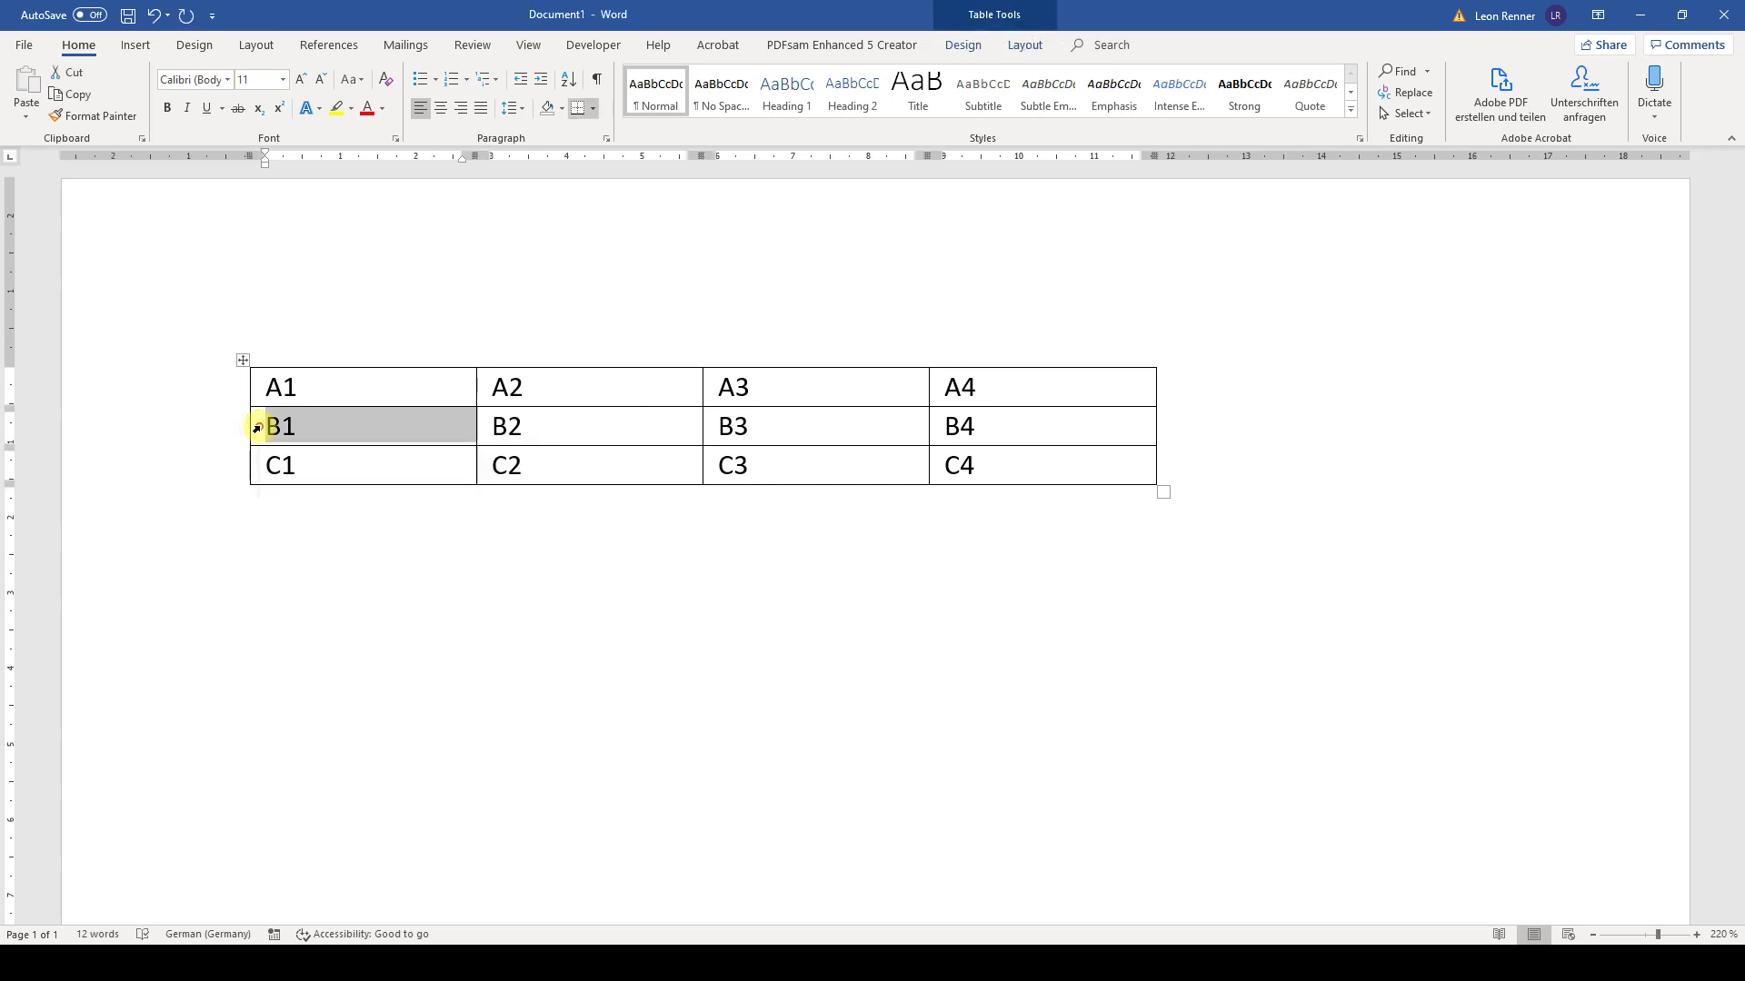
drag(278, 426, 1058, 426)
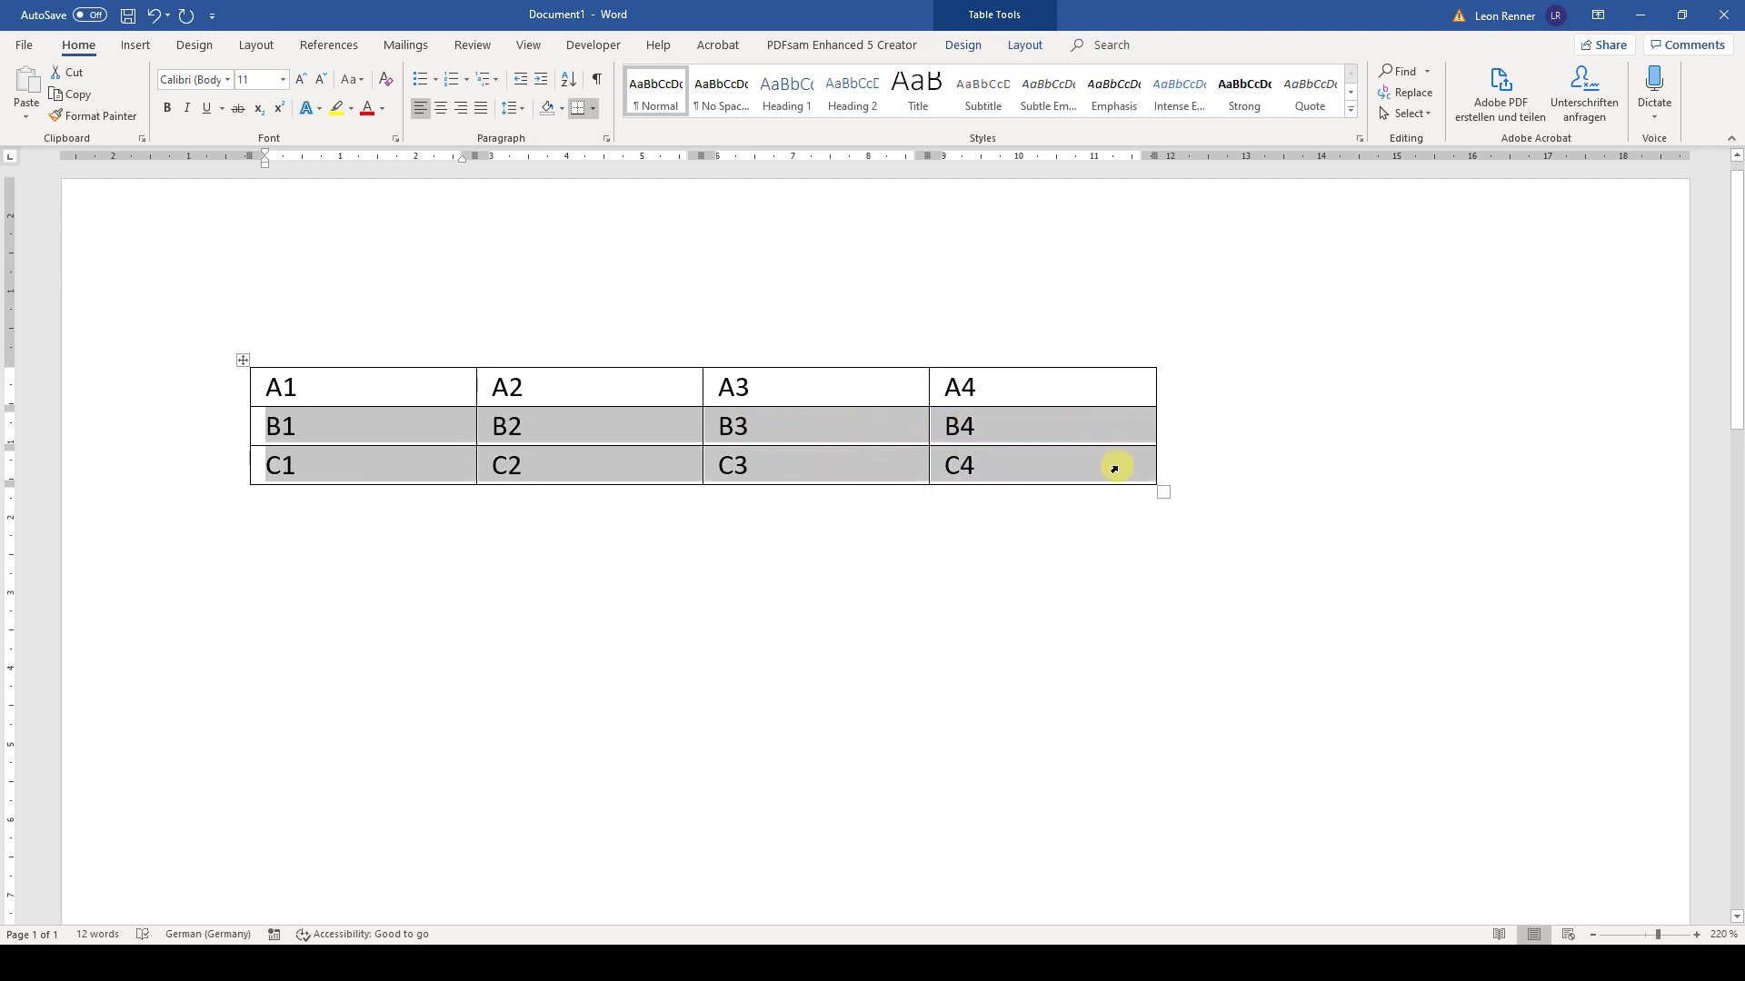
mouse_move(780, 432)
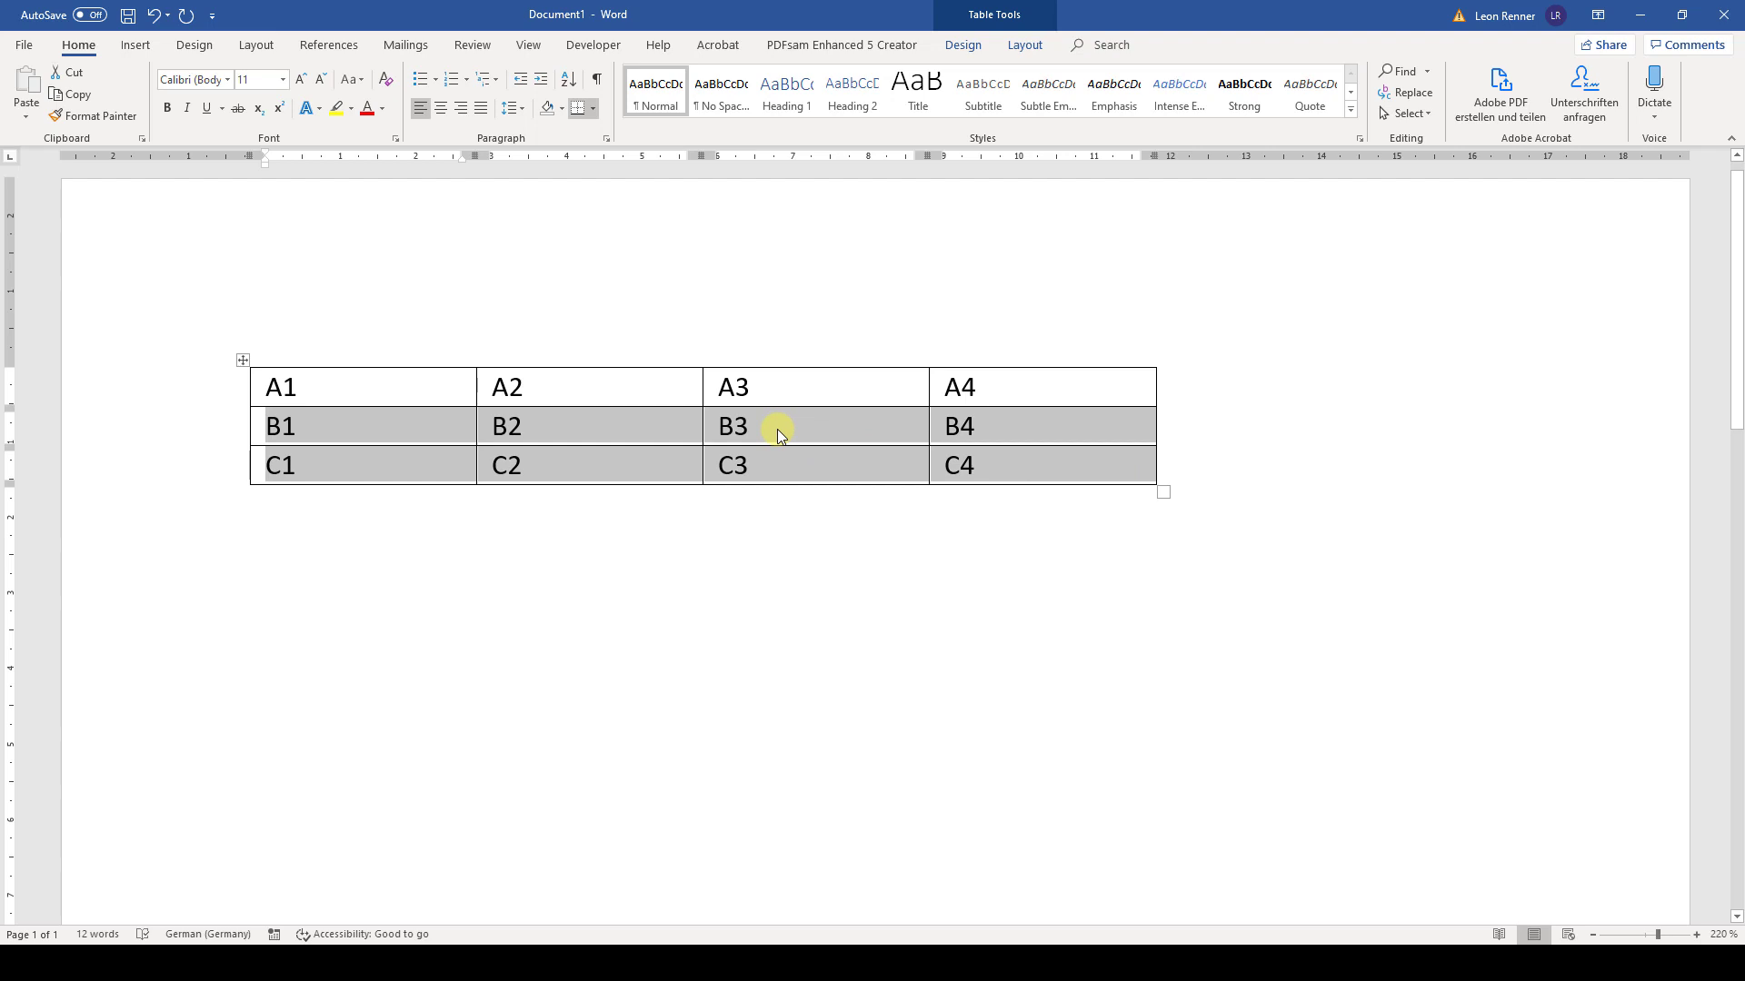
mouse_move(329, 423)
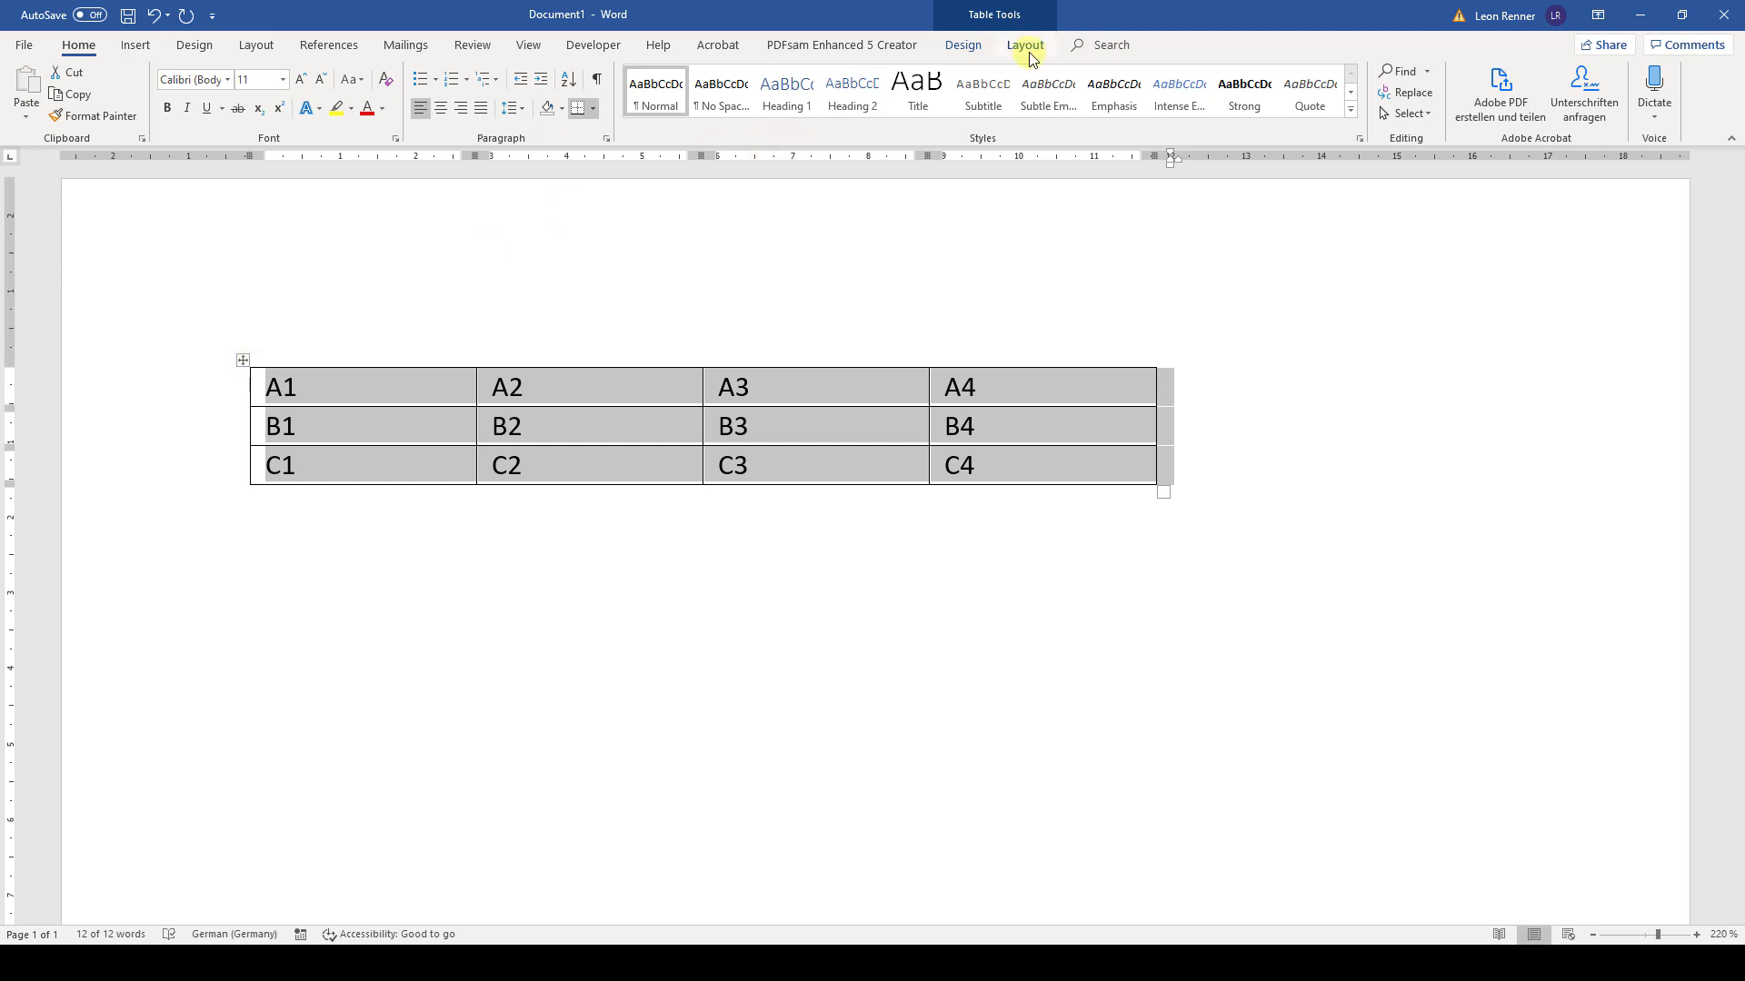
Switch to the Table Tools Layout ribbon showing the Cell Size settings
click(1023, 43)
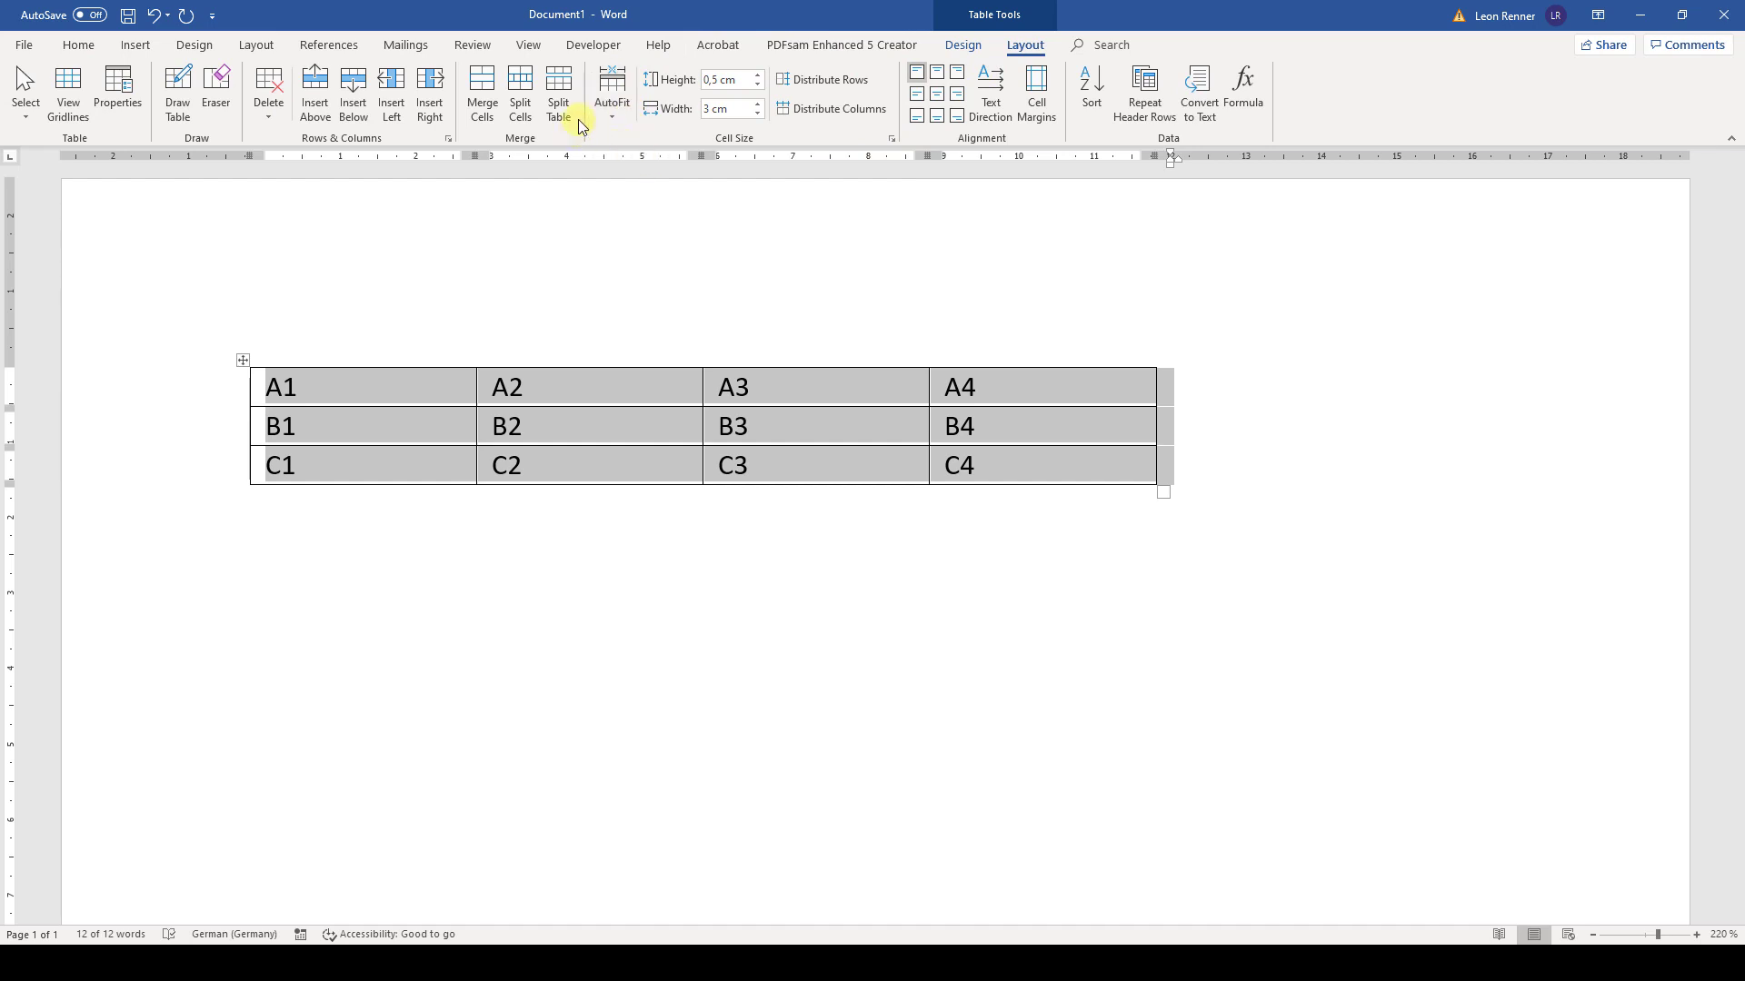
mouse_move(761, 162)
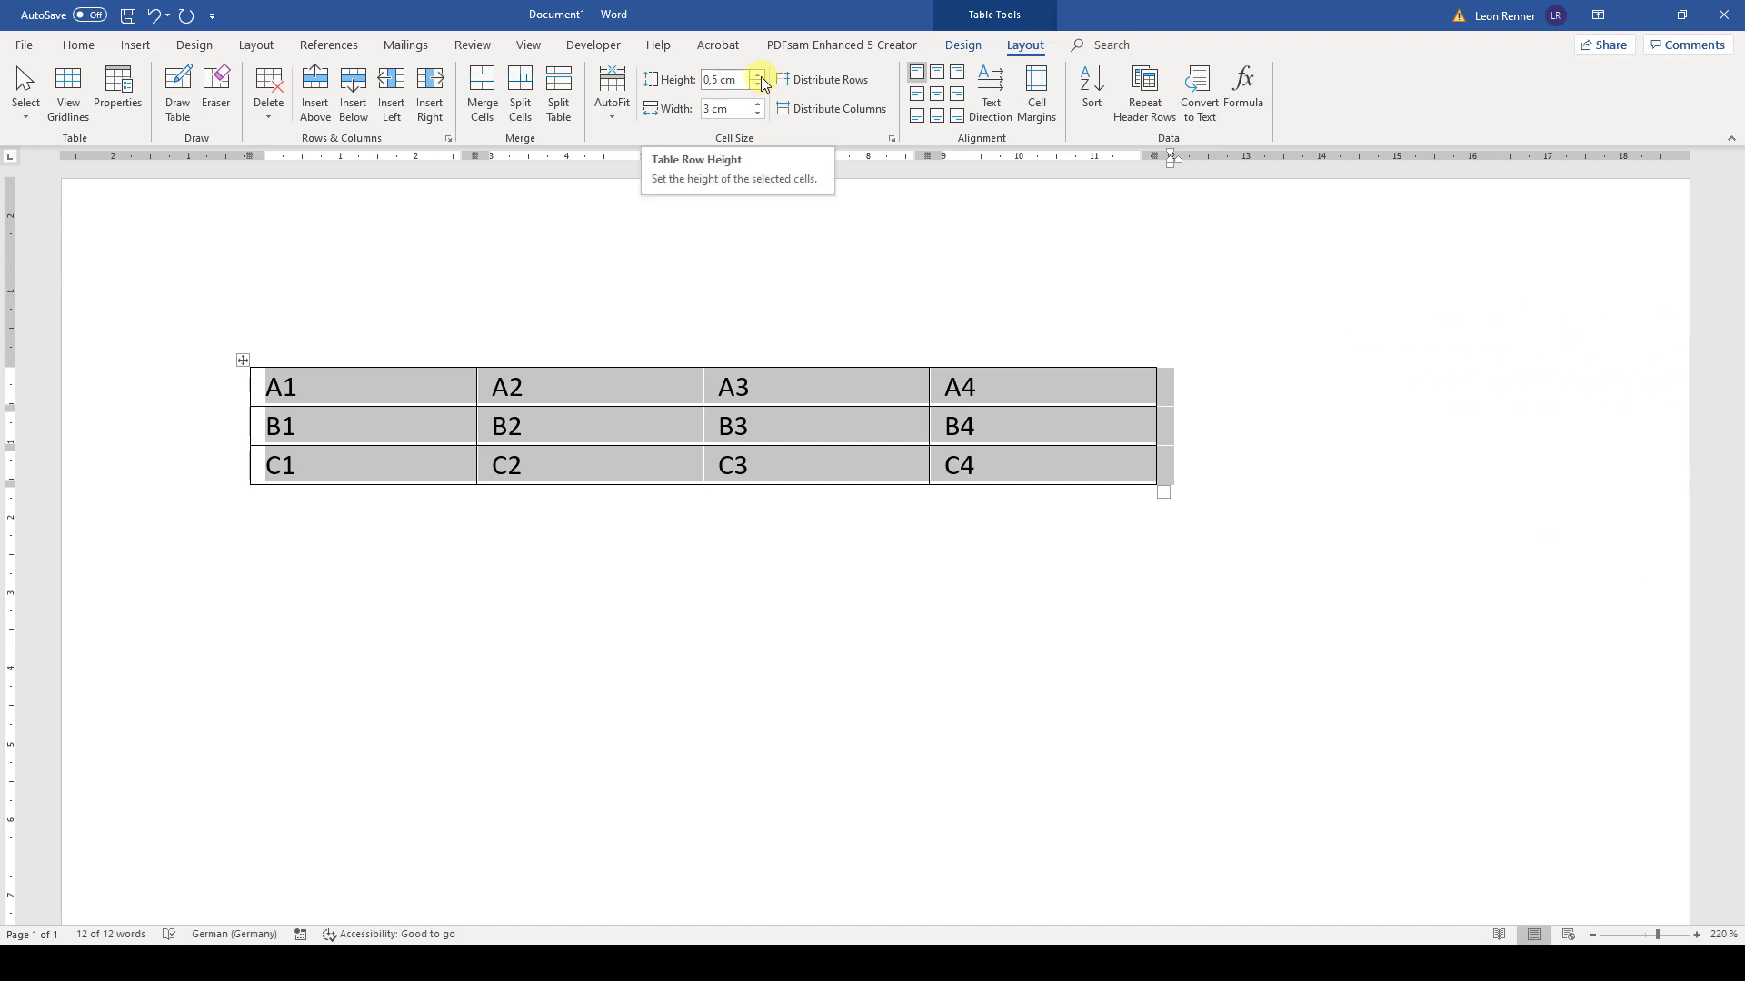
Set row height to 0.8 cm and column width to 3.2 cm for the whole table
click(758, 74)
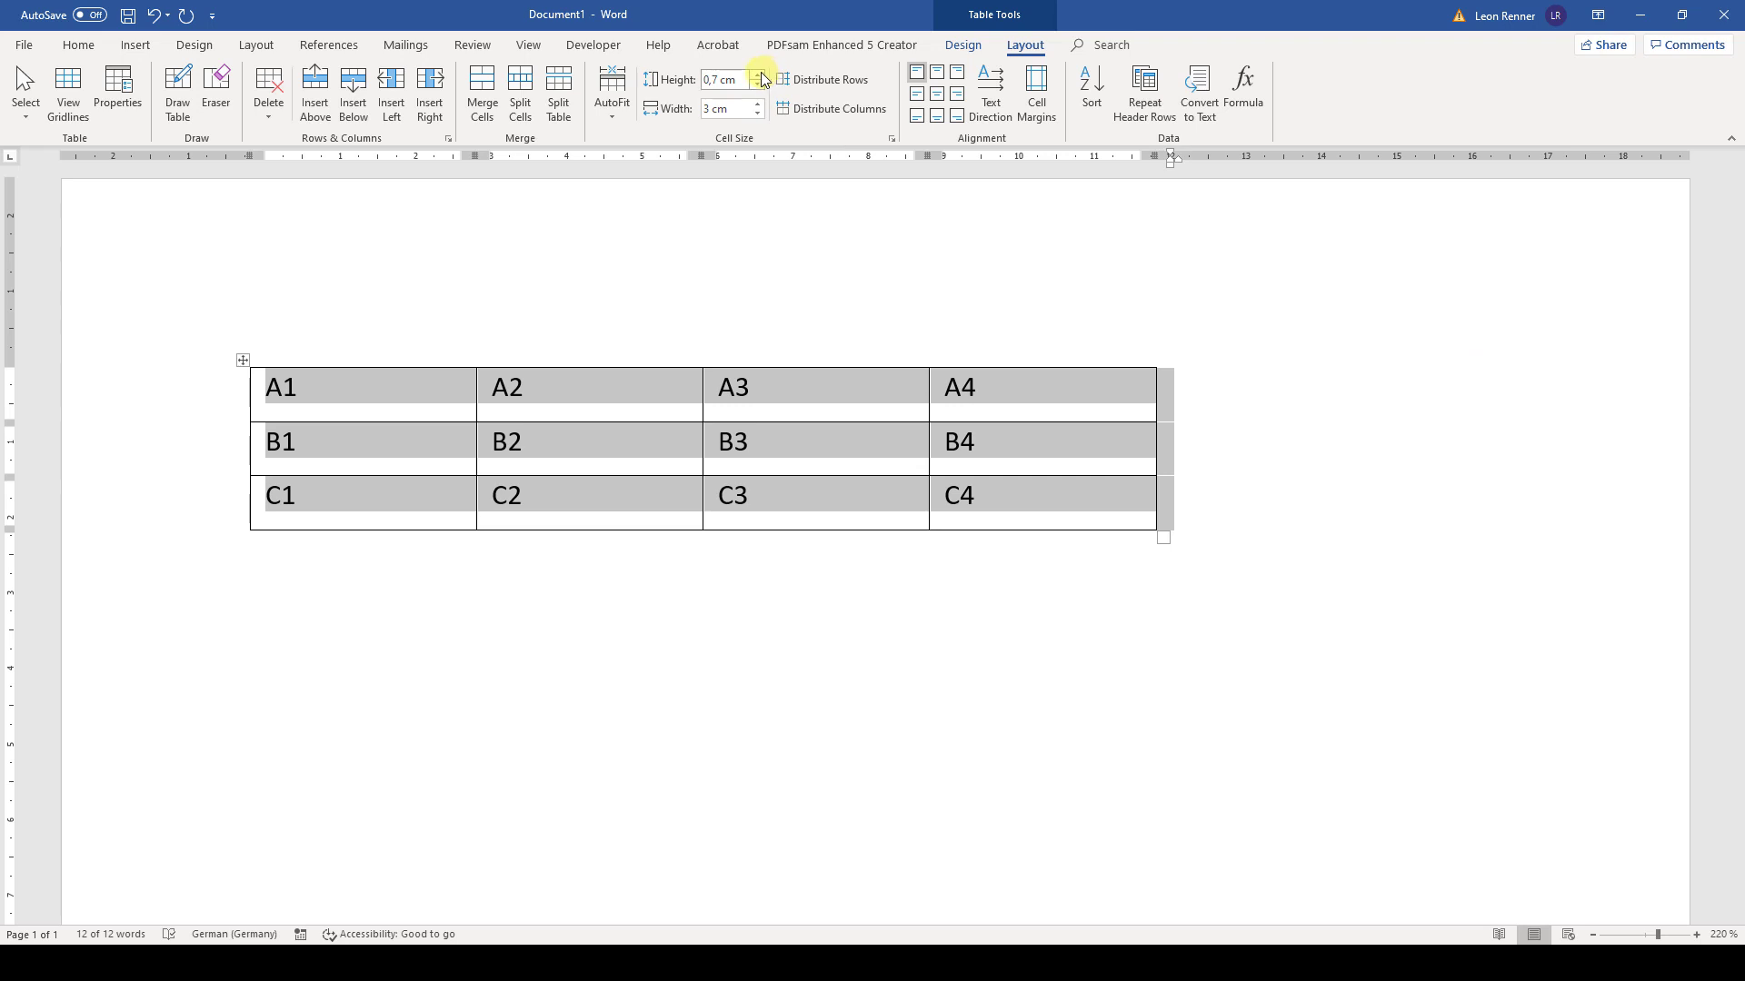
click(756, 74)
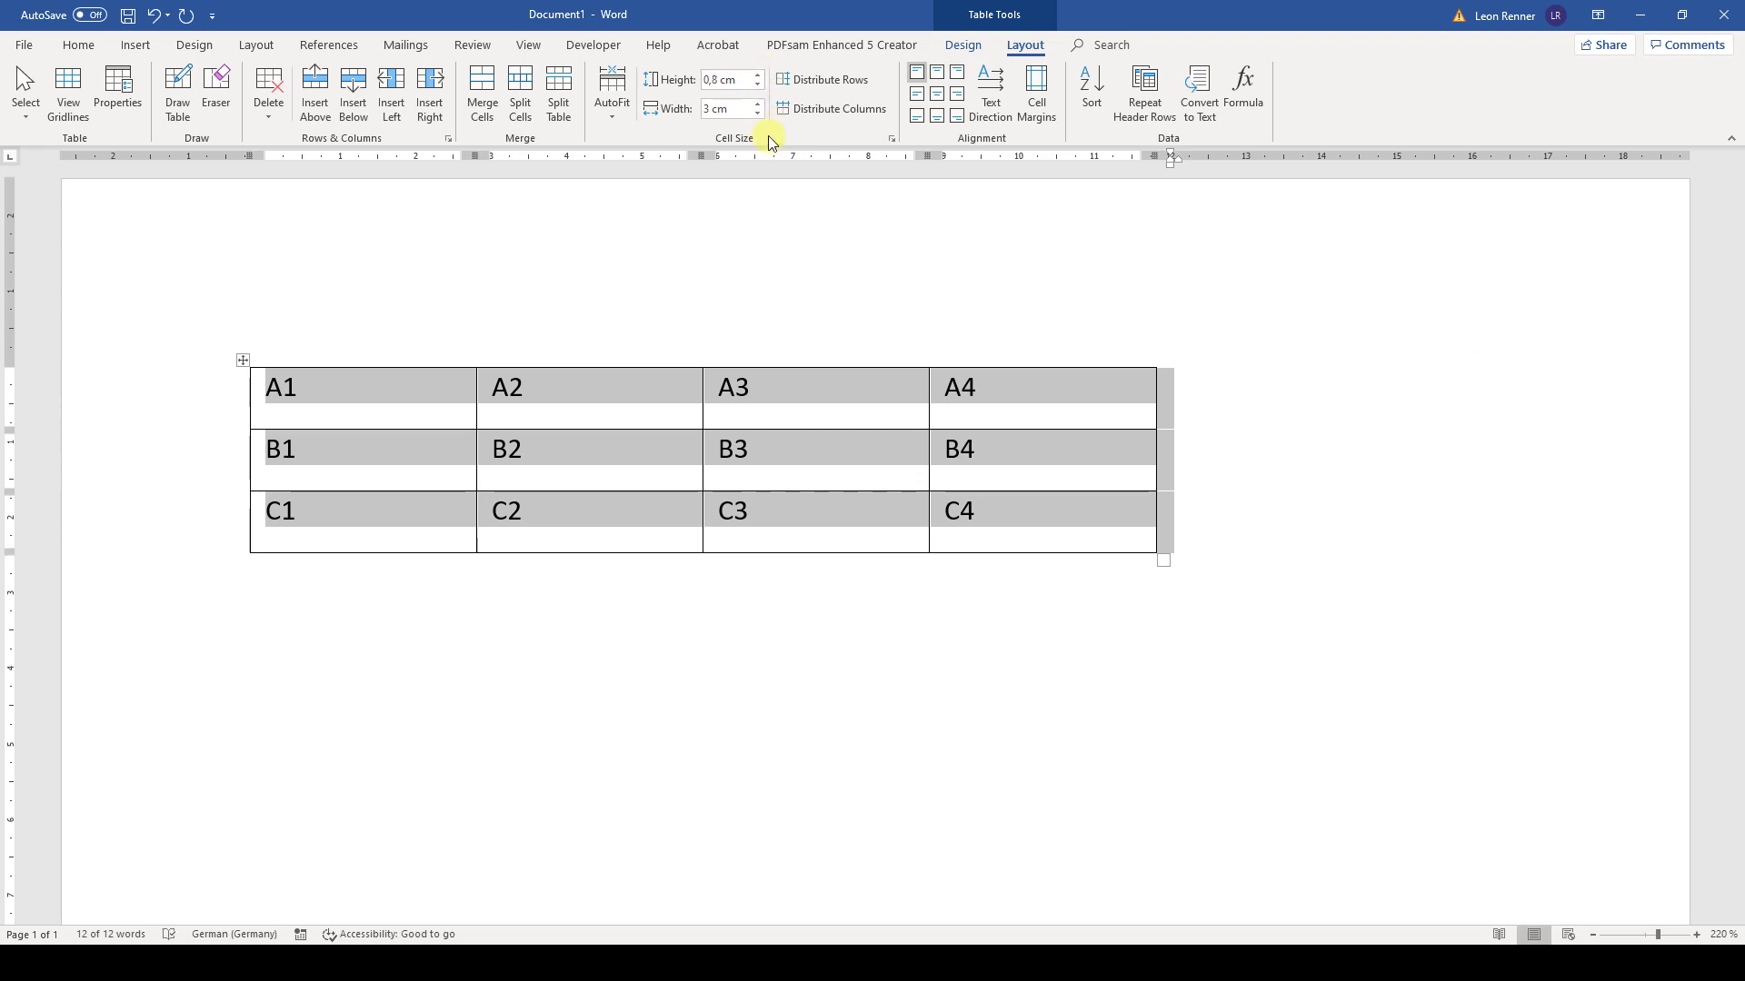
click(756, 103)
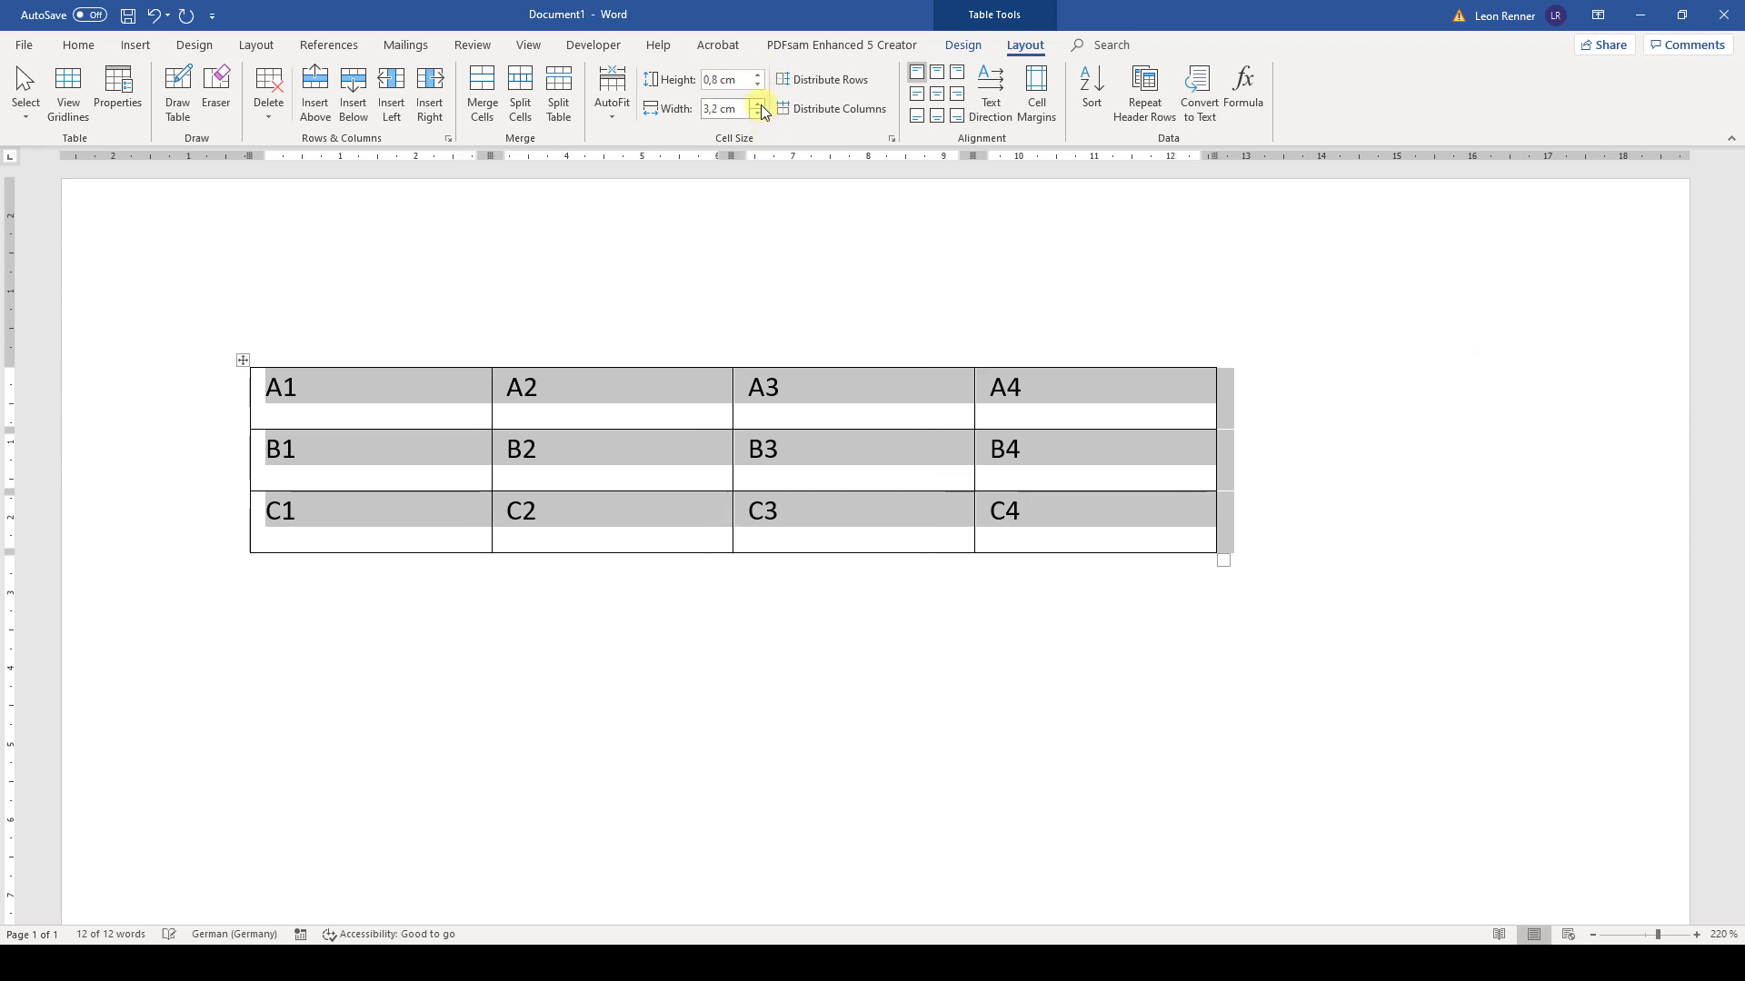